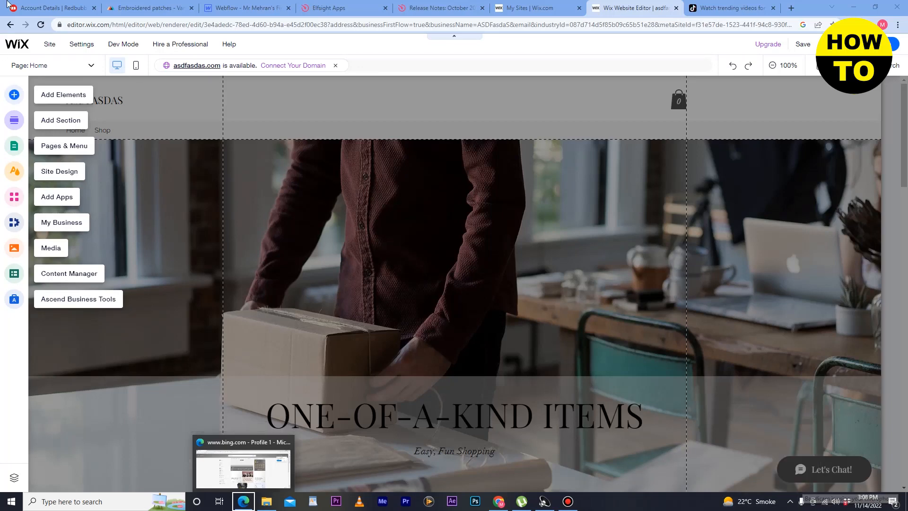
Add an Embed HTML element from Add Elements > Embed Code to the home page hero.
left_click(180, 44)
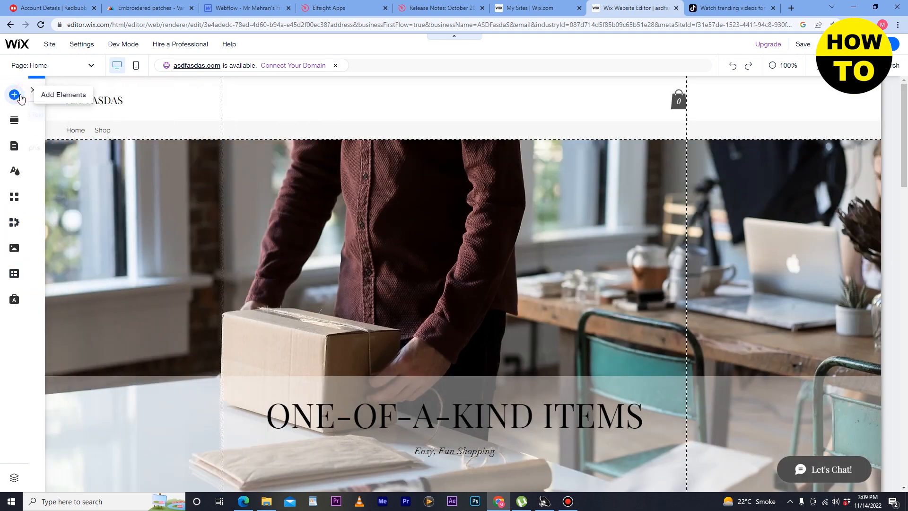
left_click(14, 94)
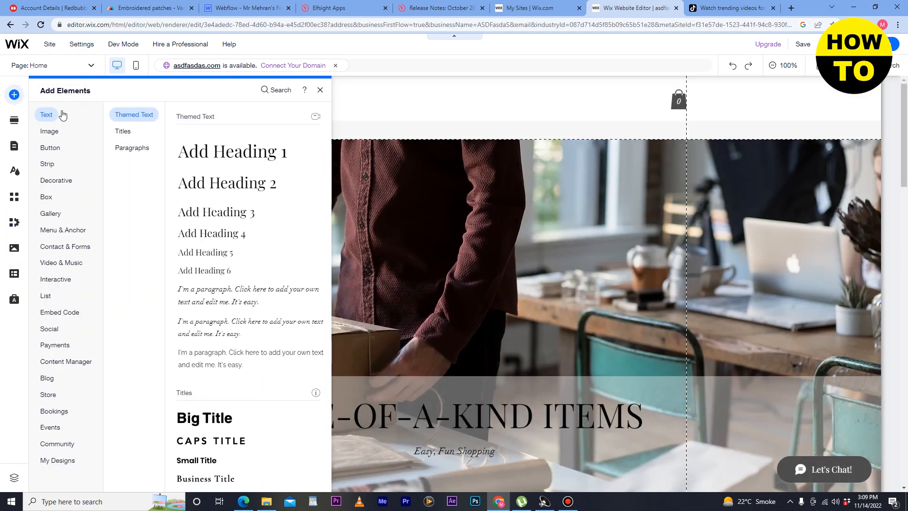
left_click(62, 230)
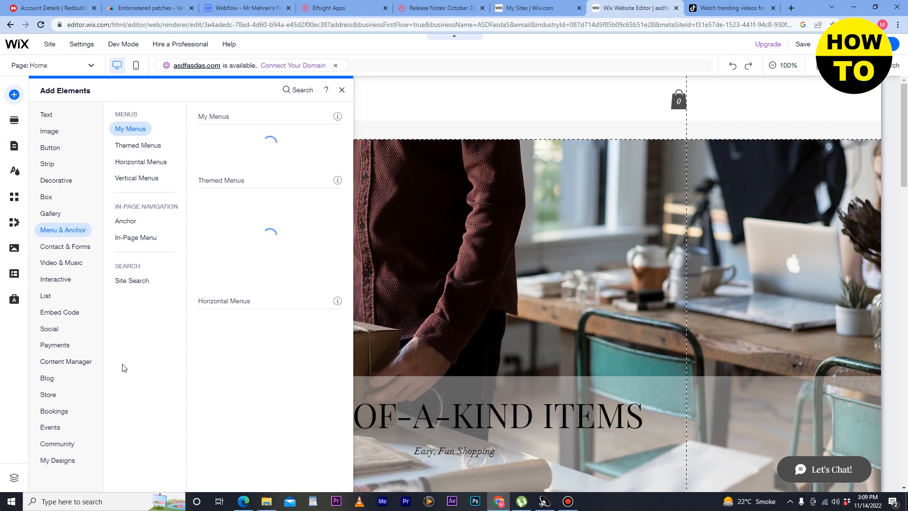
left_click(59, 312)
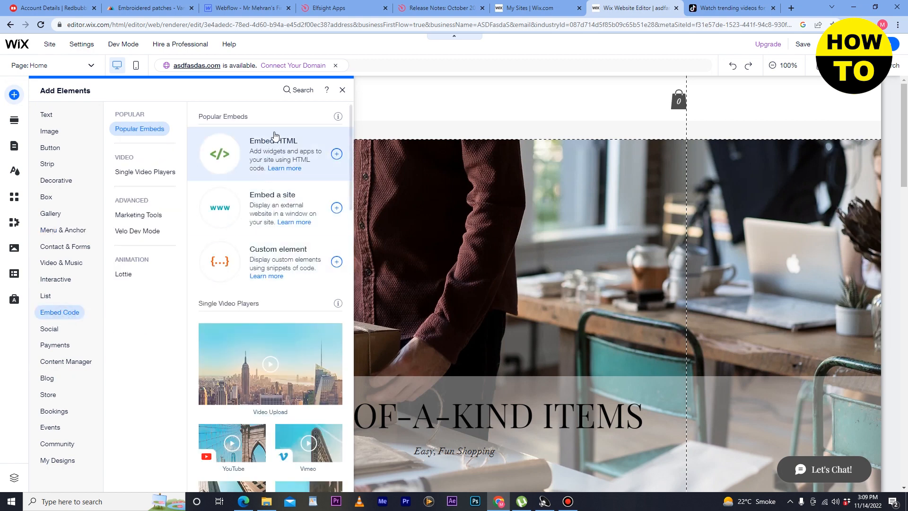
mouse_move(336, 155)
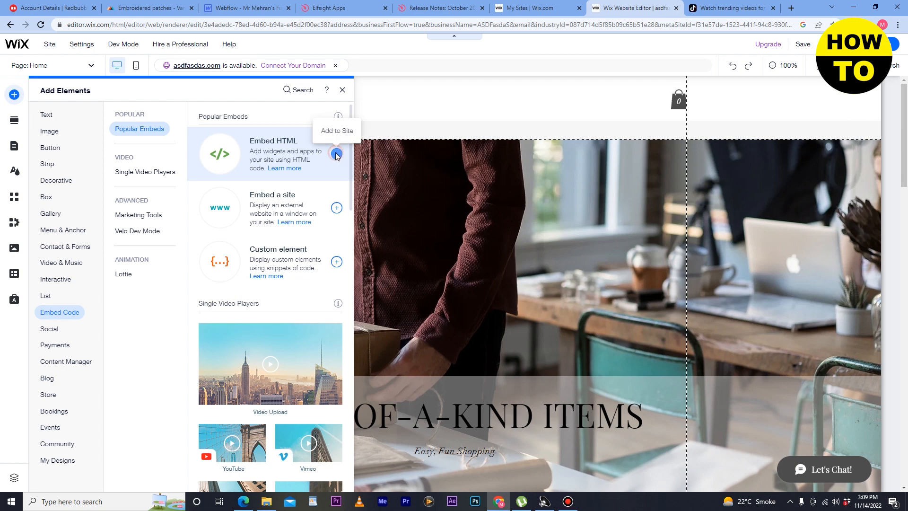
left_click(337, 155)
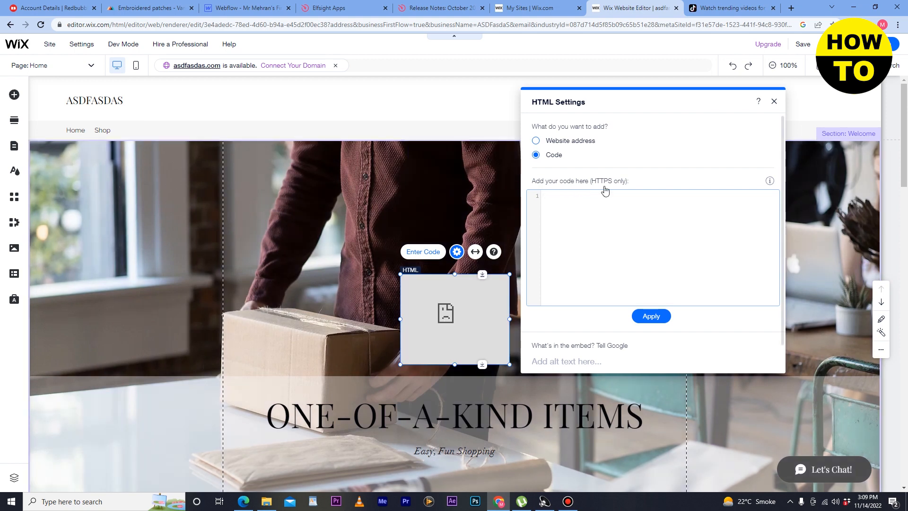
left_click(730, 8)
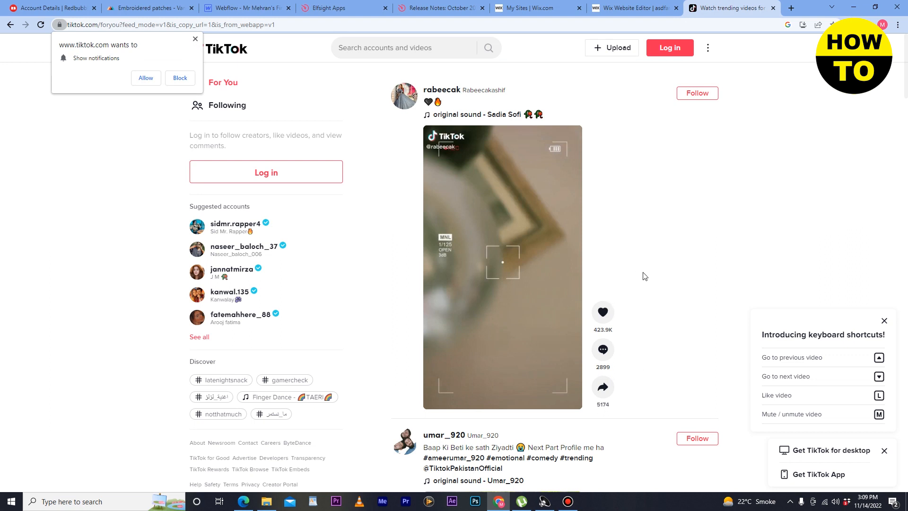
mouse_move(657, 247)
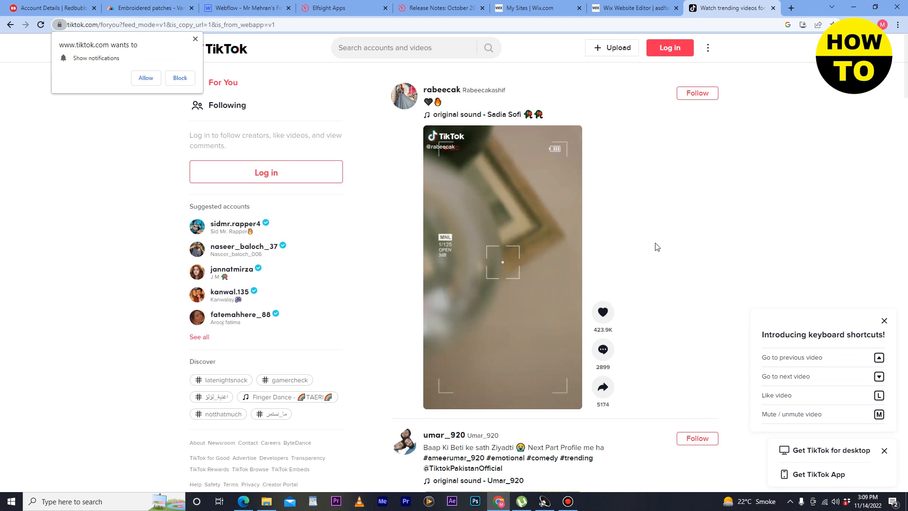
left_click(602, 387)
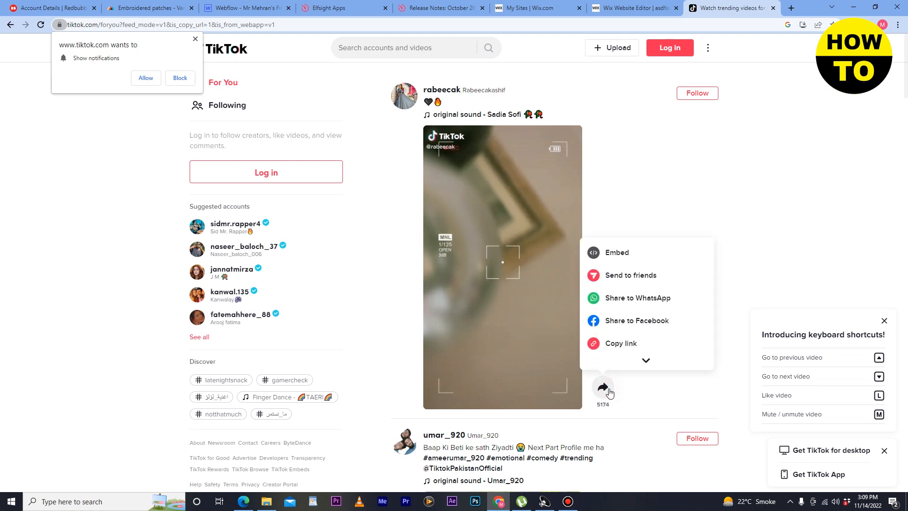
mouse_move(617, 252)
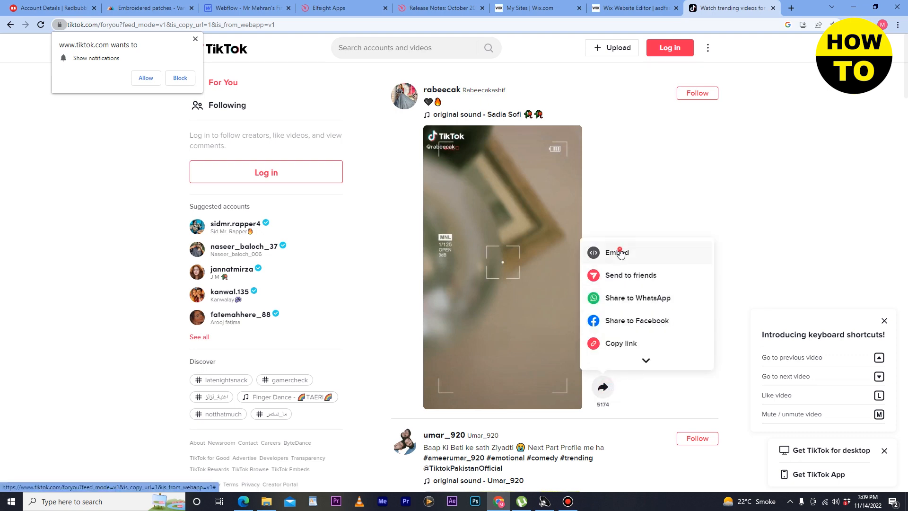
left_click(616, 253)
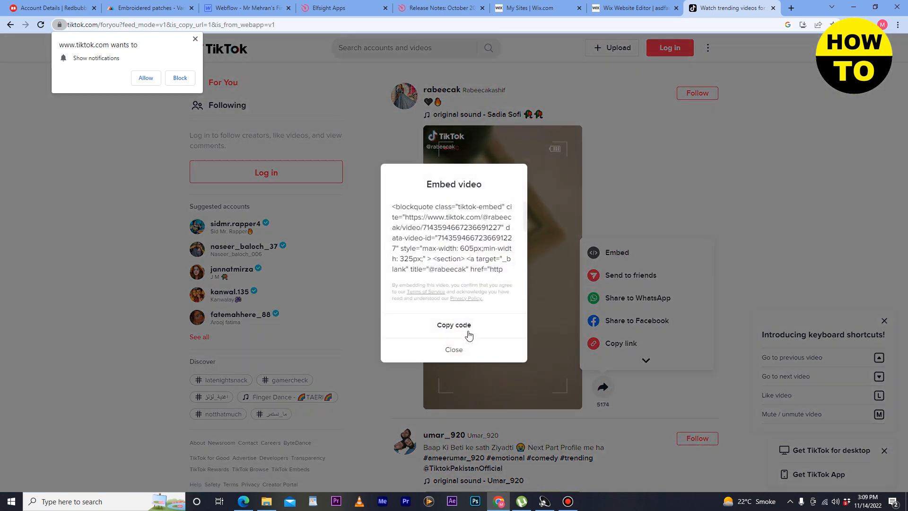
left_click(453, 325)
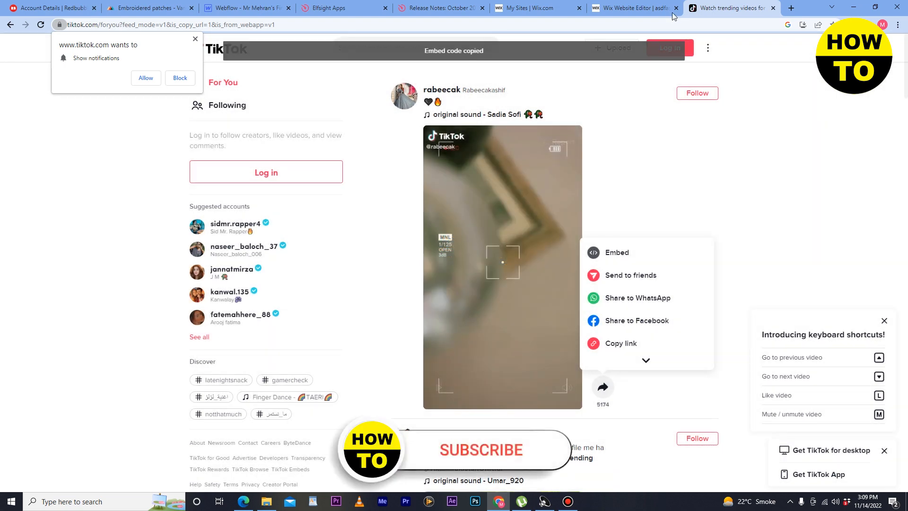
Paste the TikTok embed code into the Wix HTML element's code box and apply it.
left_click(631, 8)
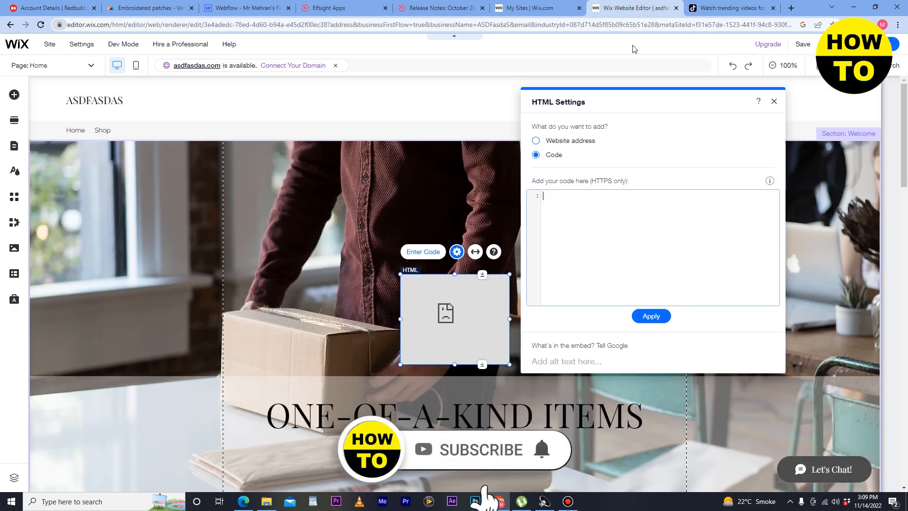
right_click(625, 243)
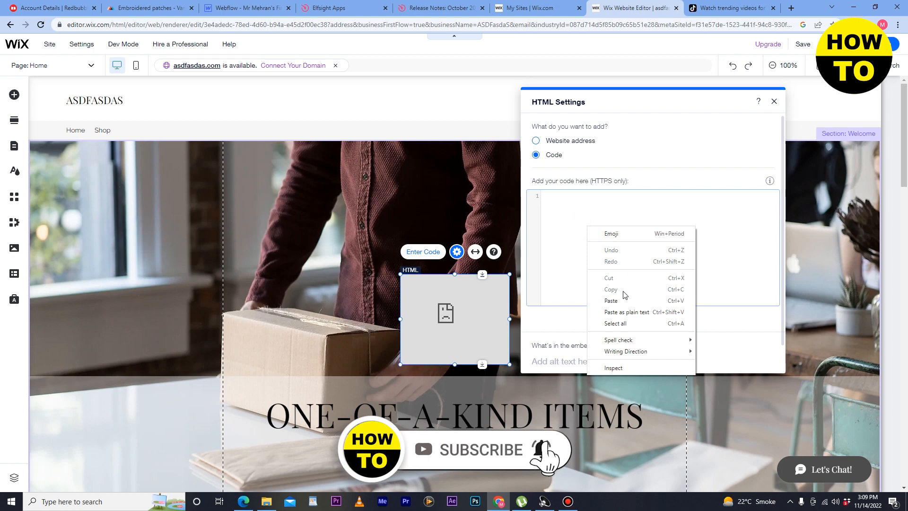
left_click(610, 299)
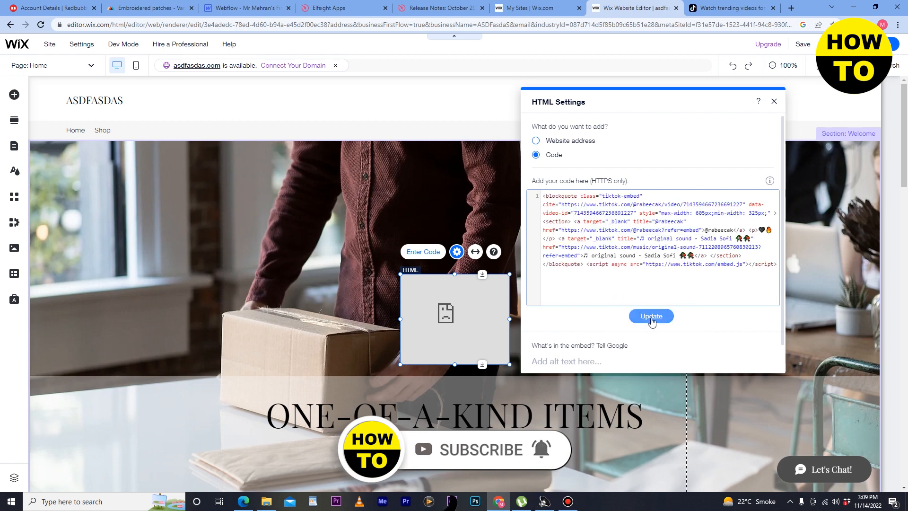
left_click(651, 315)
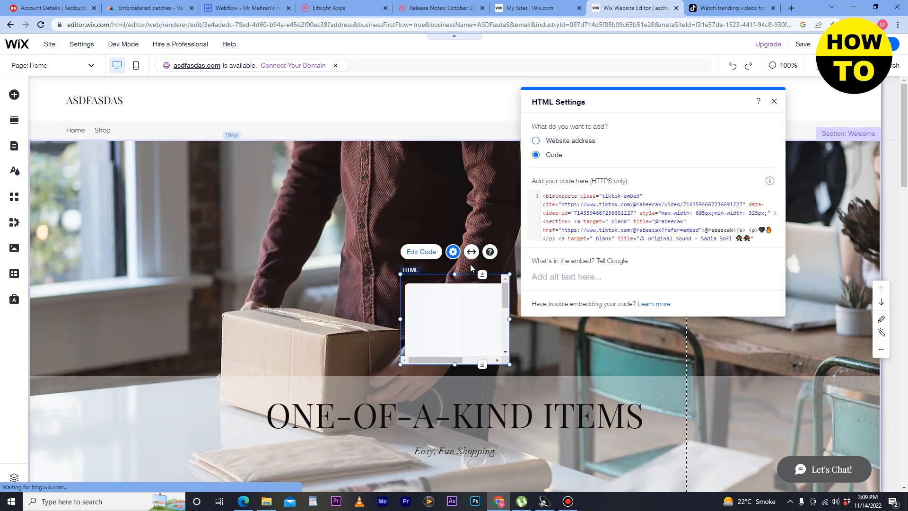
mouse_move(409, 201)
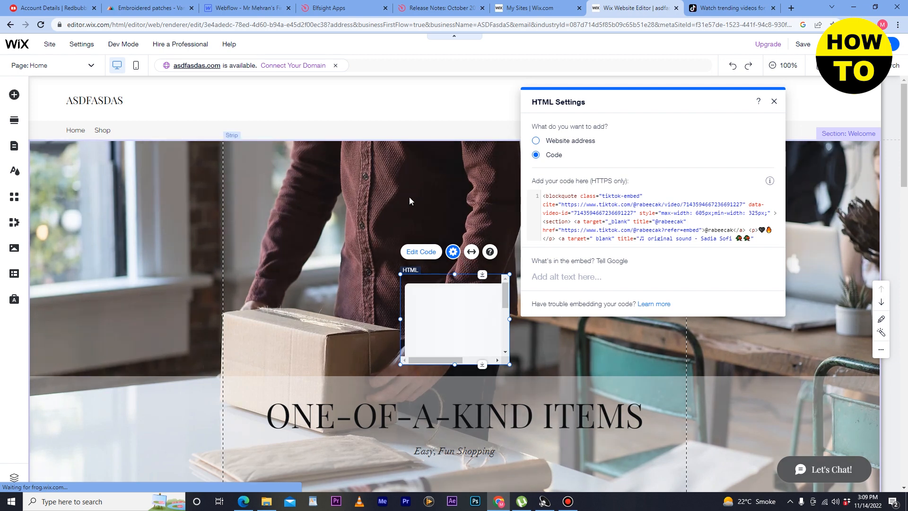